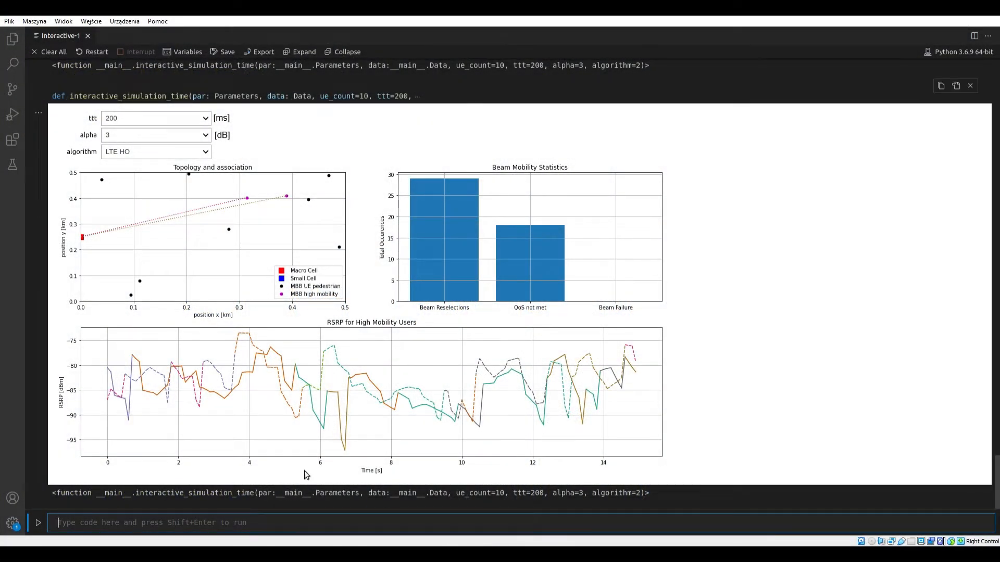
mouse_move(262, 161)
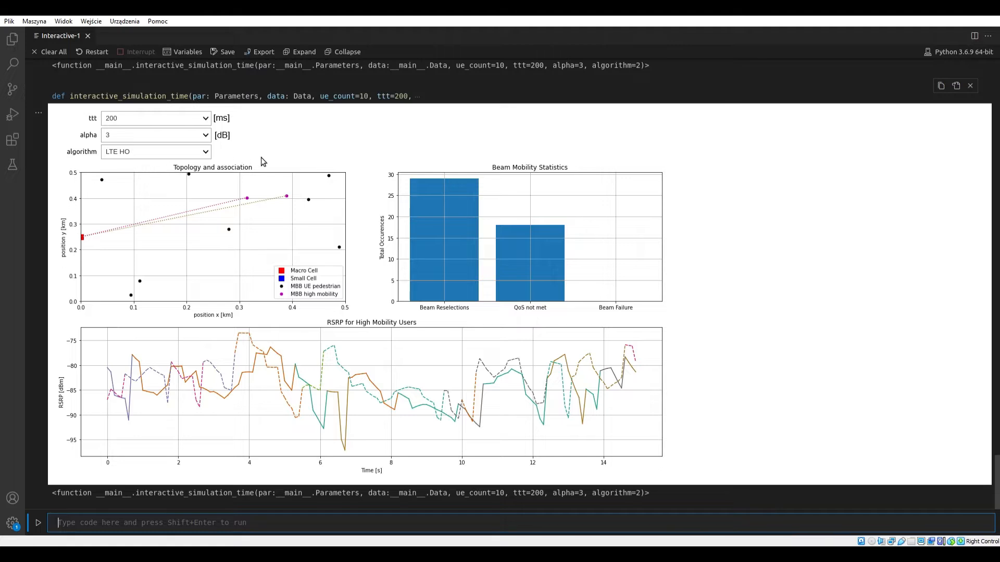
mouse_move(86, 266)
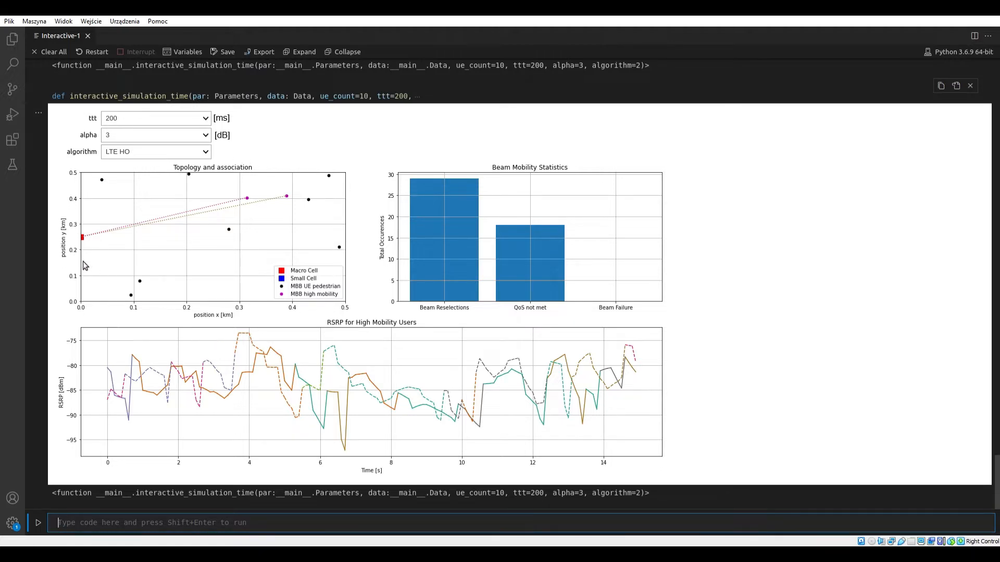
mouse_move(86, 247)
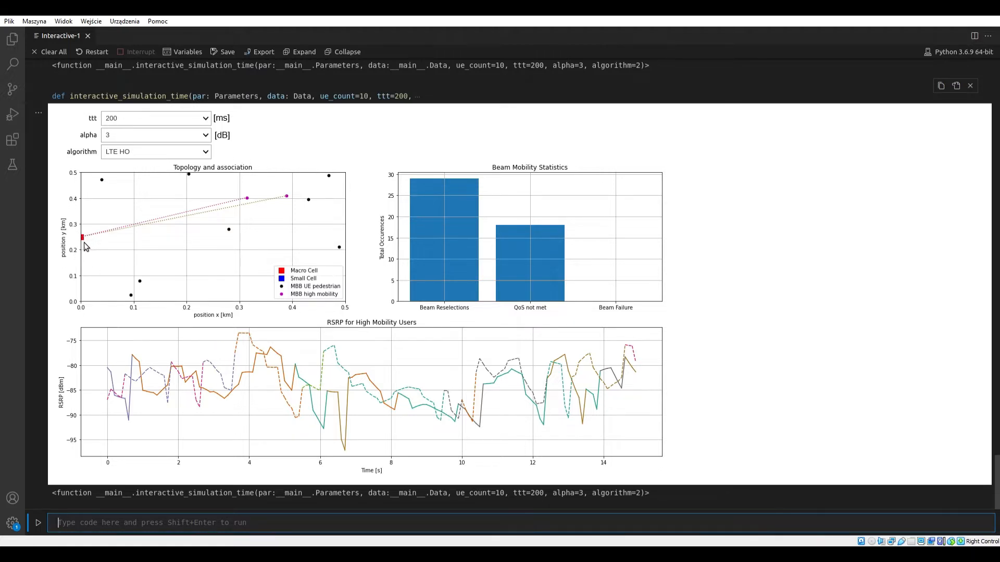
mouse_move(109, 251)
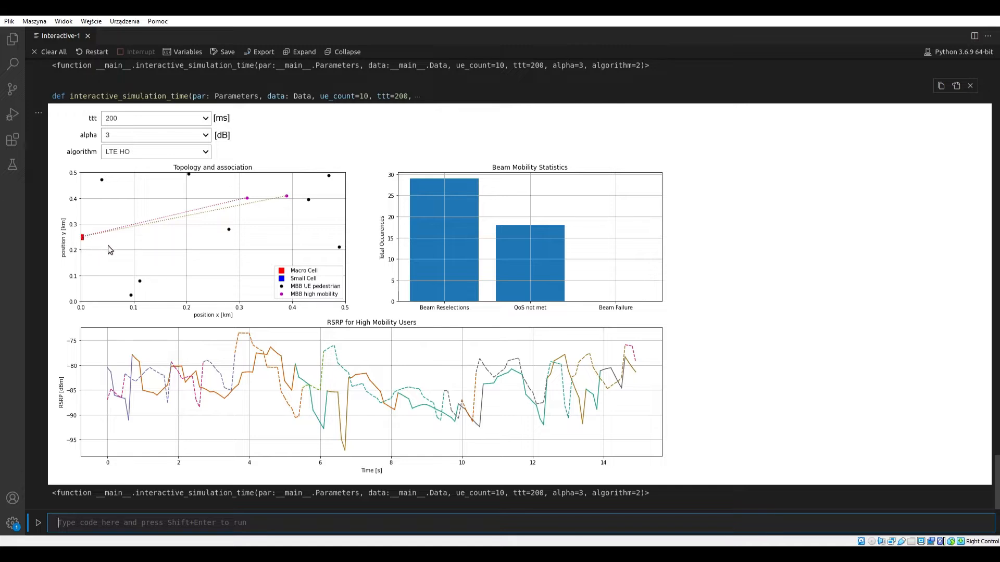
mouse_move(239, 232)
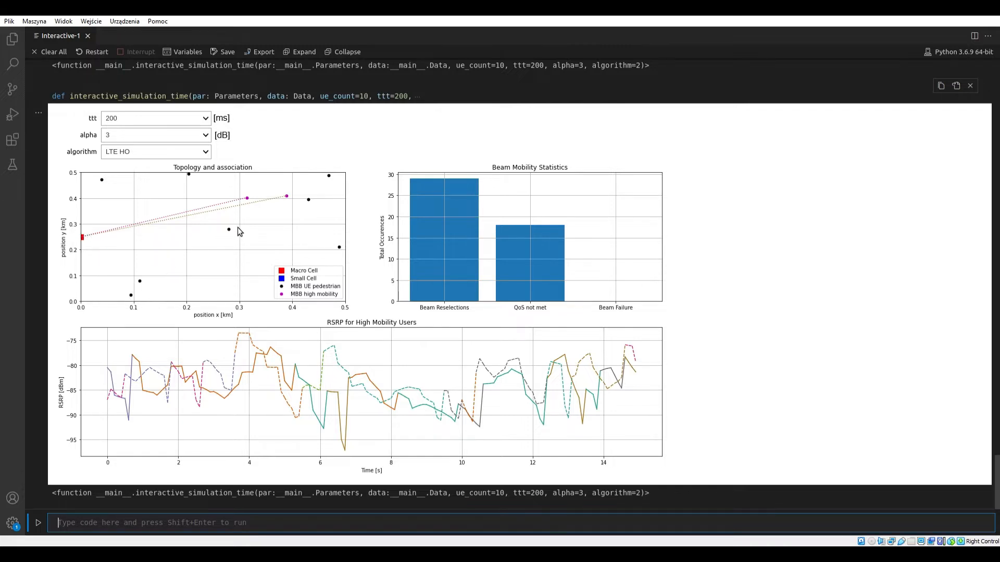
mouse_move(269, 218)
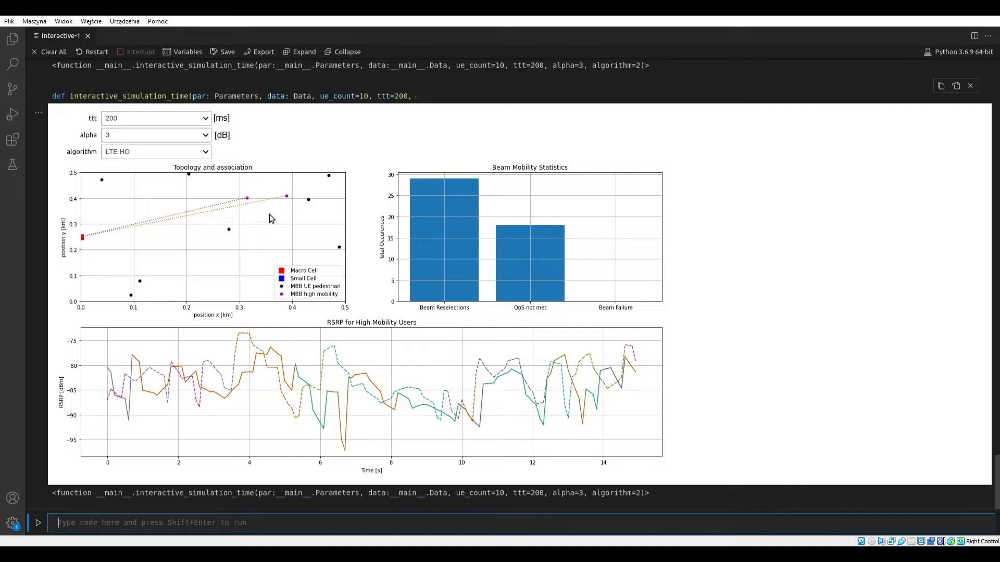
mouse_move(292, 192)
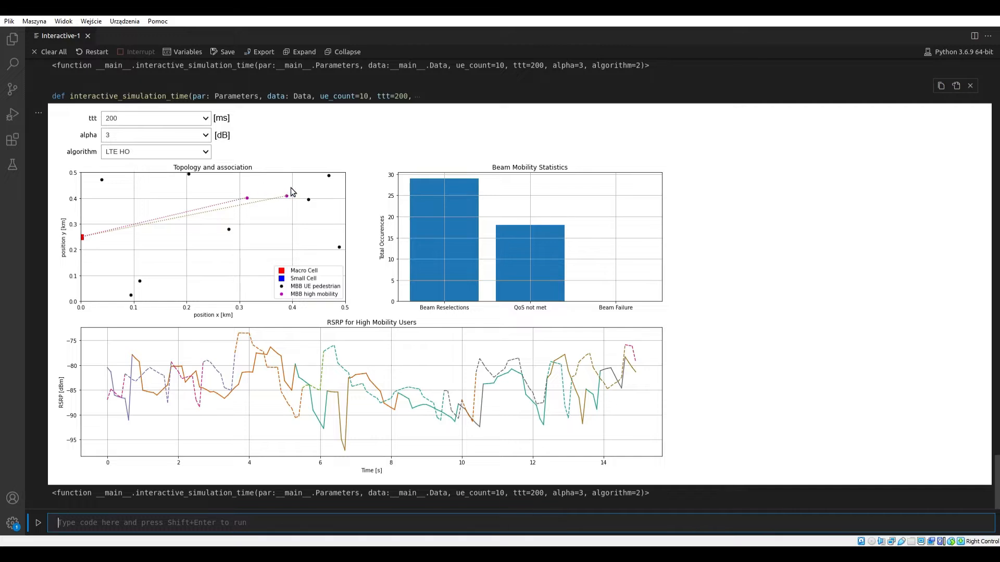
mouse_move(282, 188)
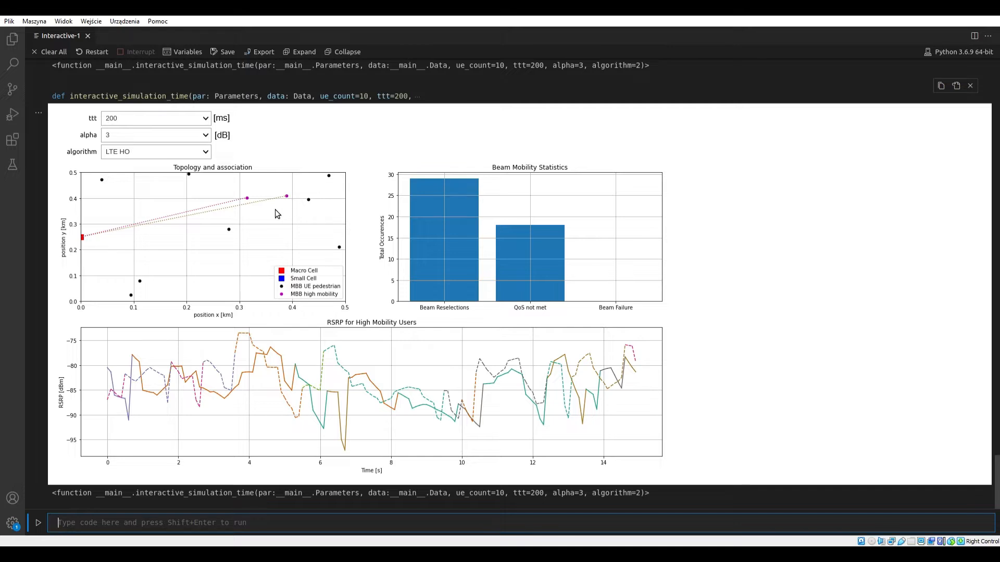
mouse_move(572, 159)
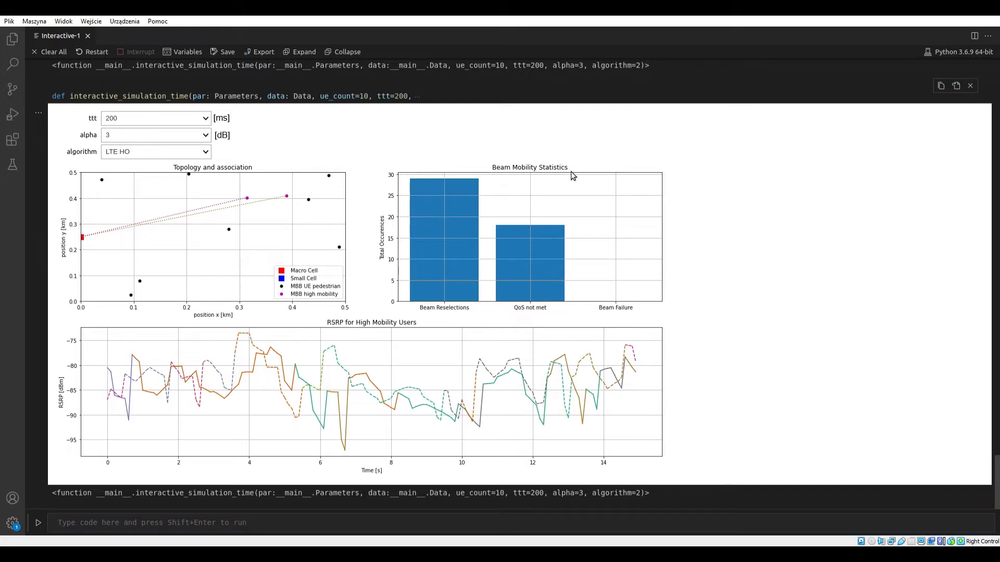
mouse_move(463, 327)
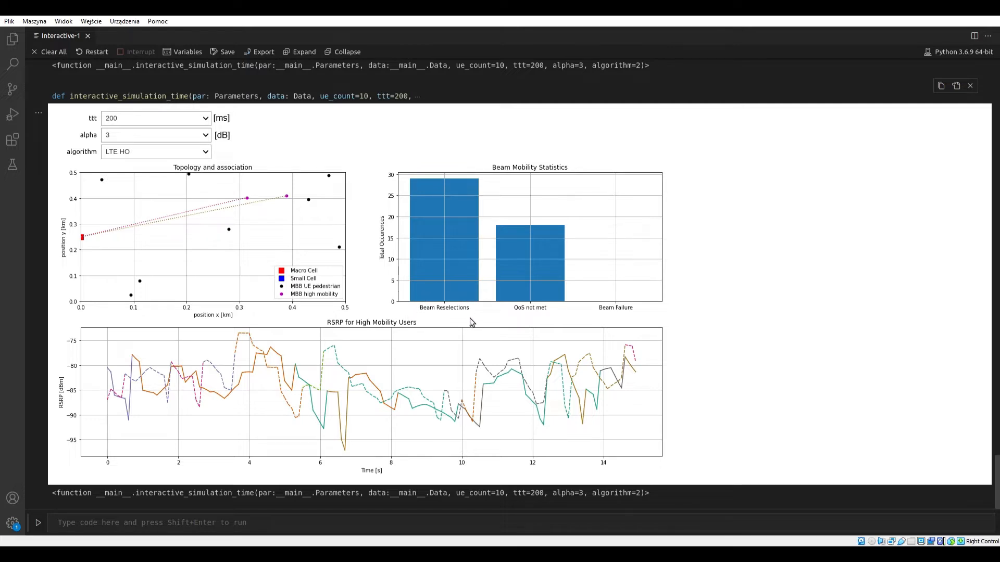
mouse_move(548, 323)
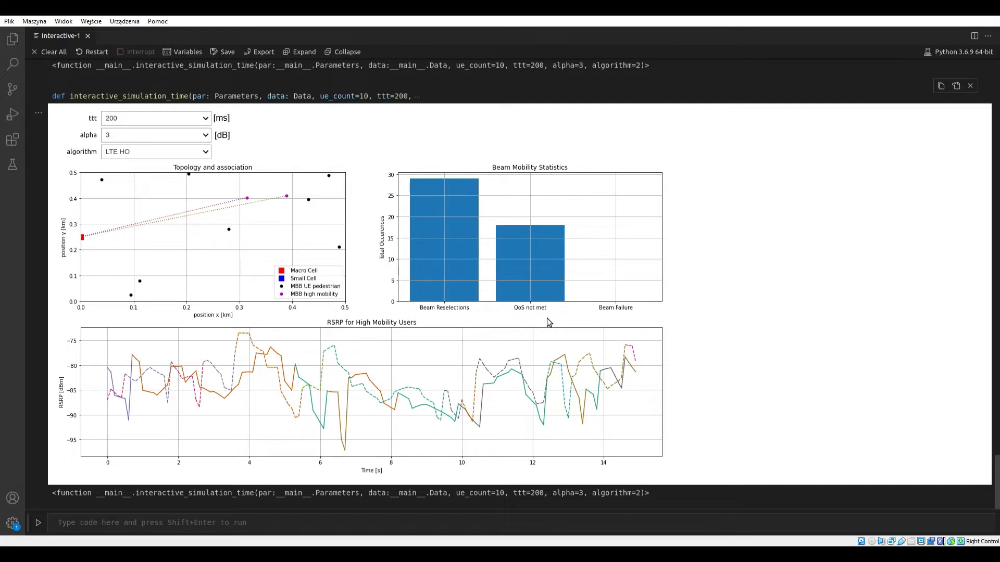
mouse_move(524, 325)
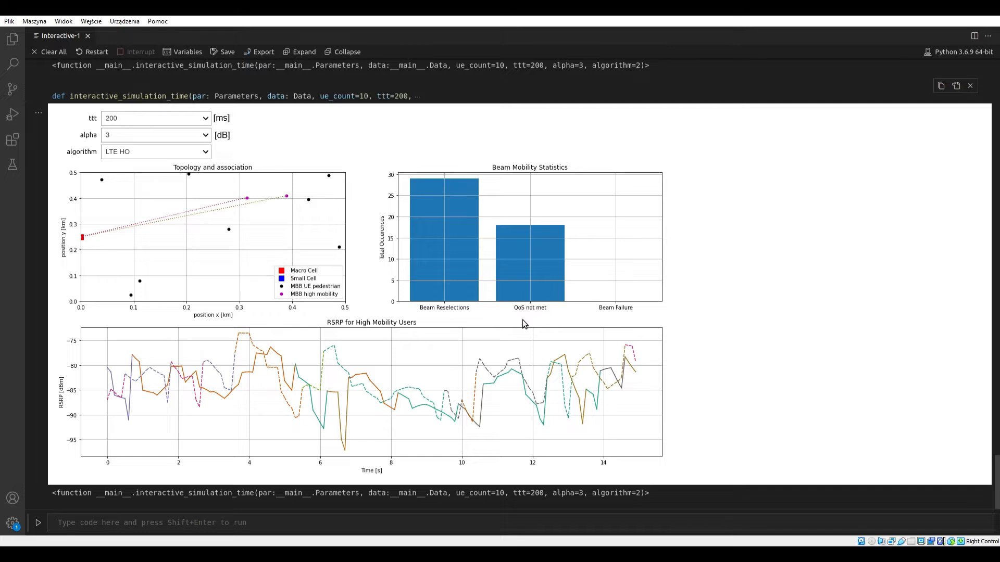
mouse_move(514, 319)
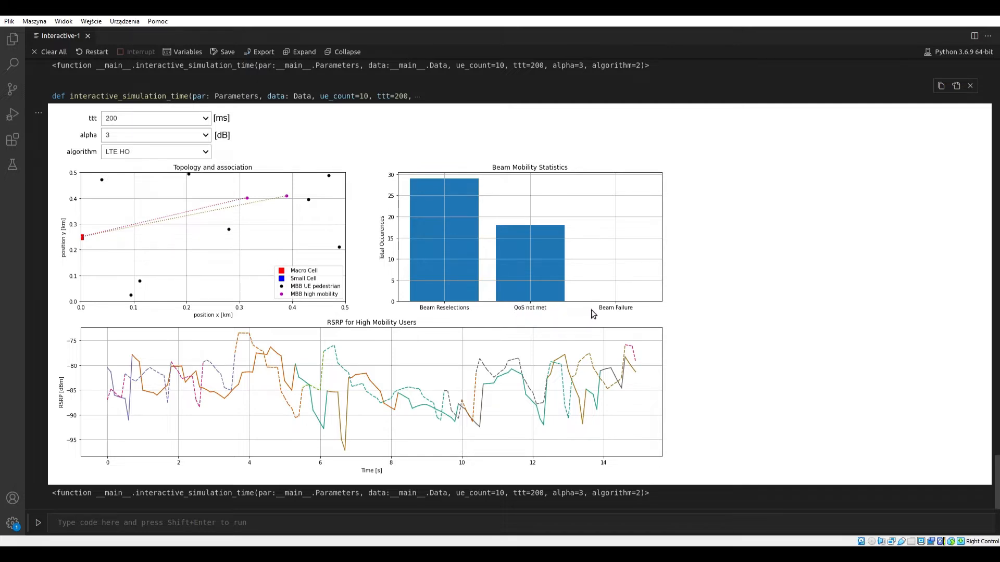
mouse_move(599, 300)
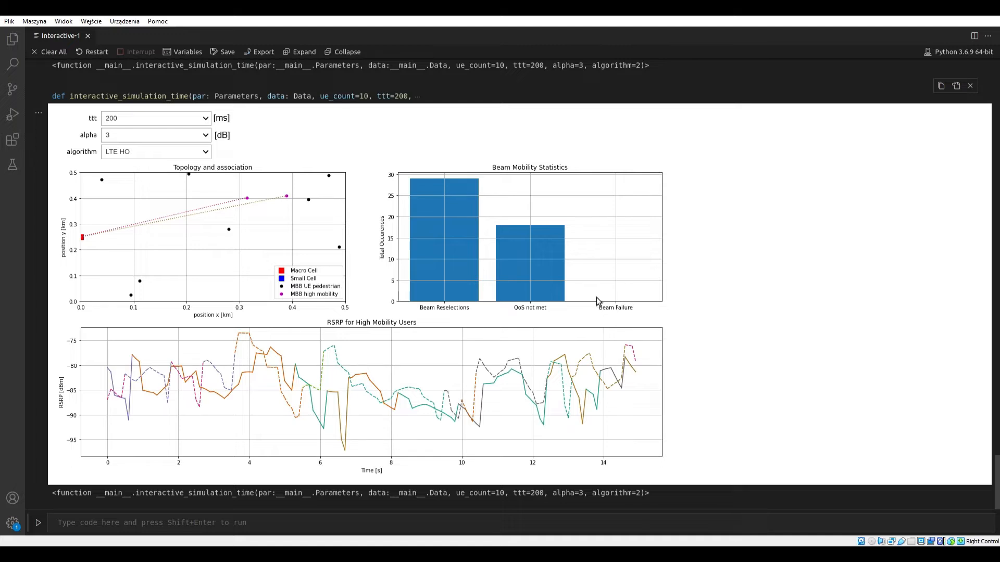
mouse_move(595, 311)
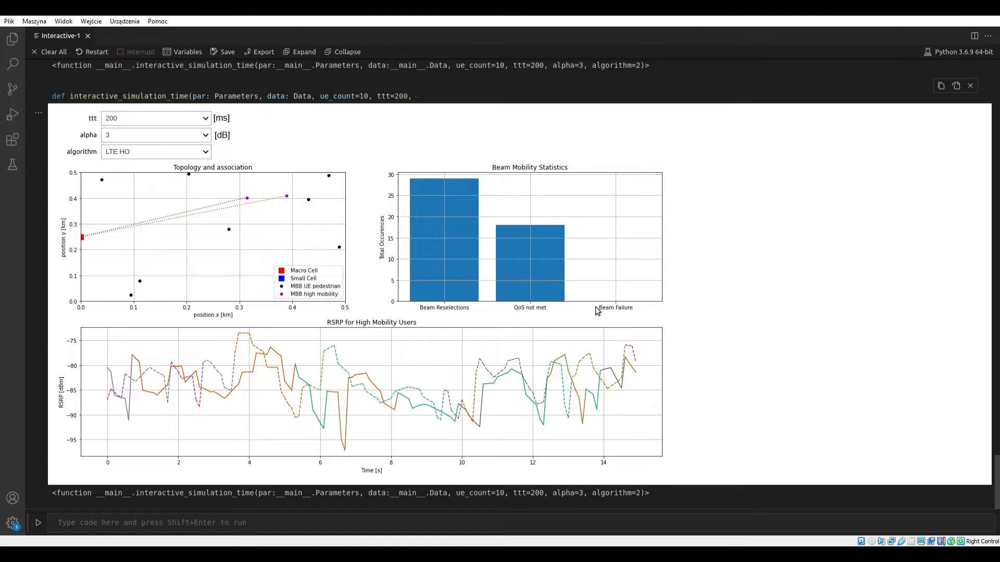
mouse_move(423, 324)
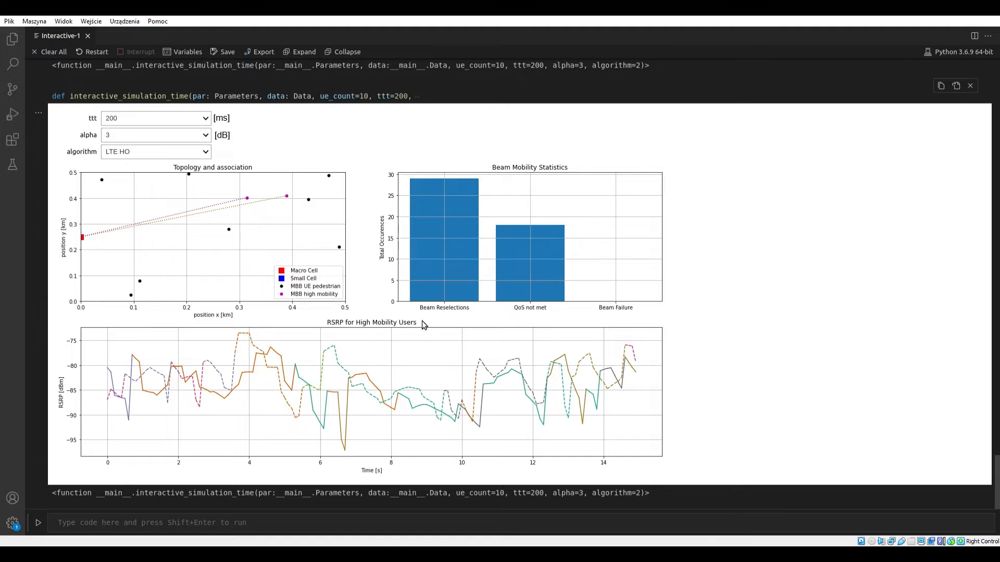
mouse_move(372, 335)
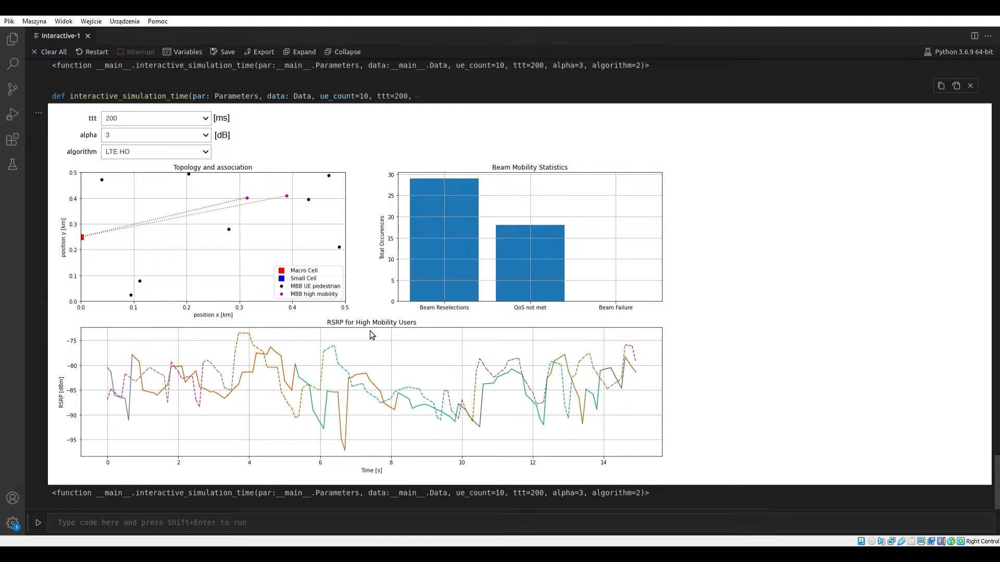
mouse_move(328, 325)
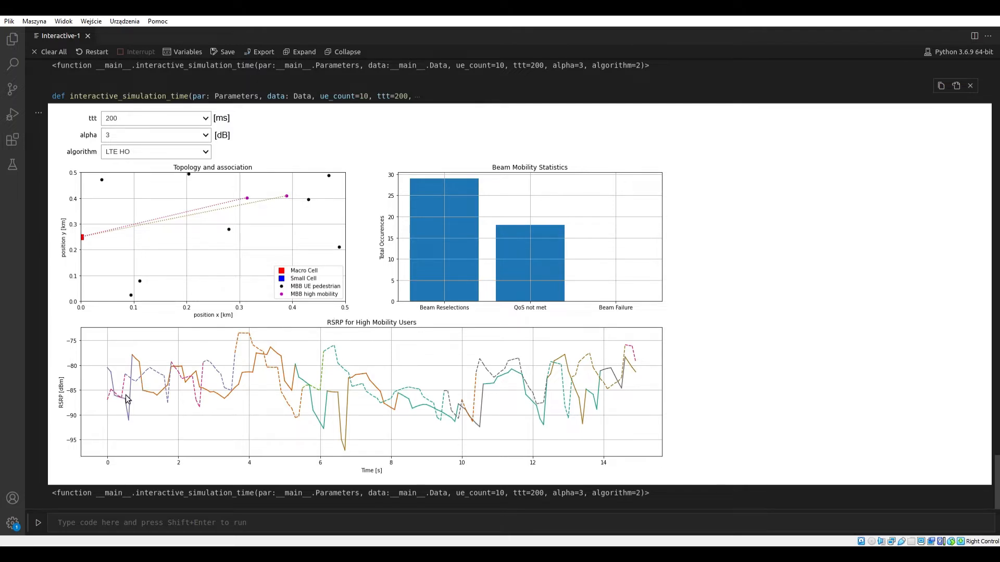
mouse_move(172, 404)
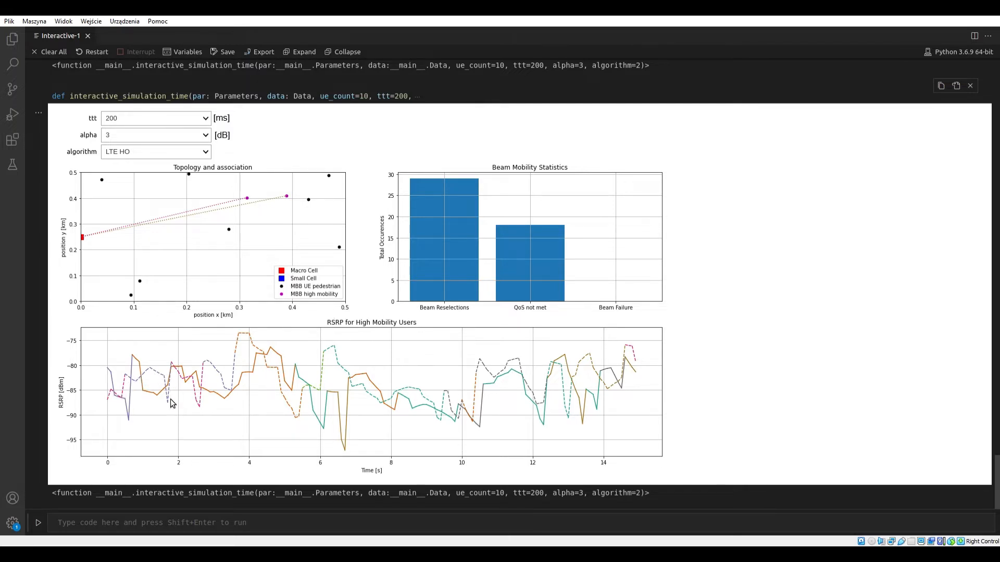
mouse_move(205, 408)
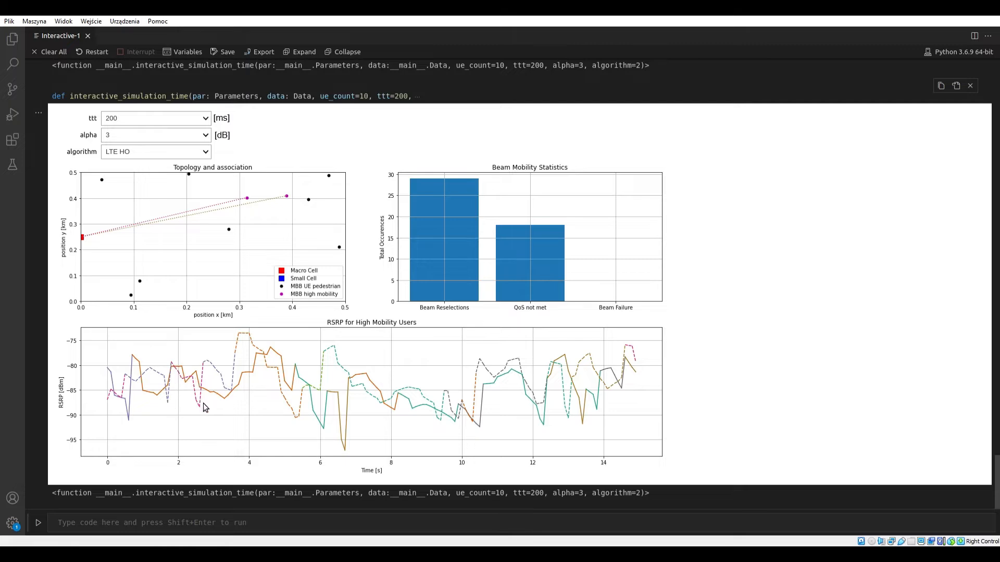
mouse_move(239, 354)
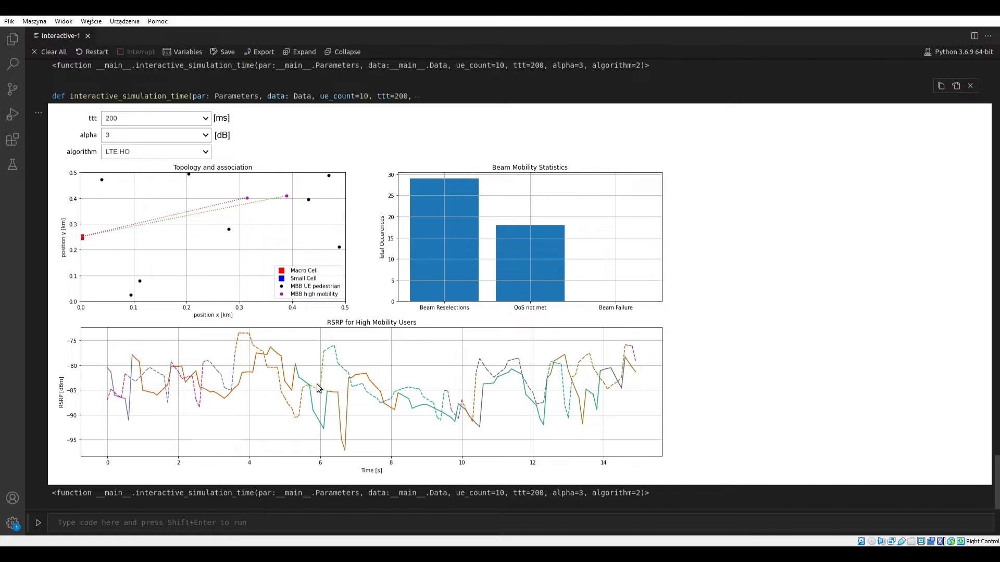
mouse_move(74, 344)
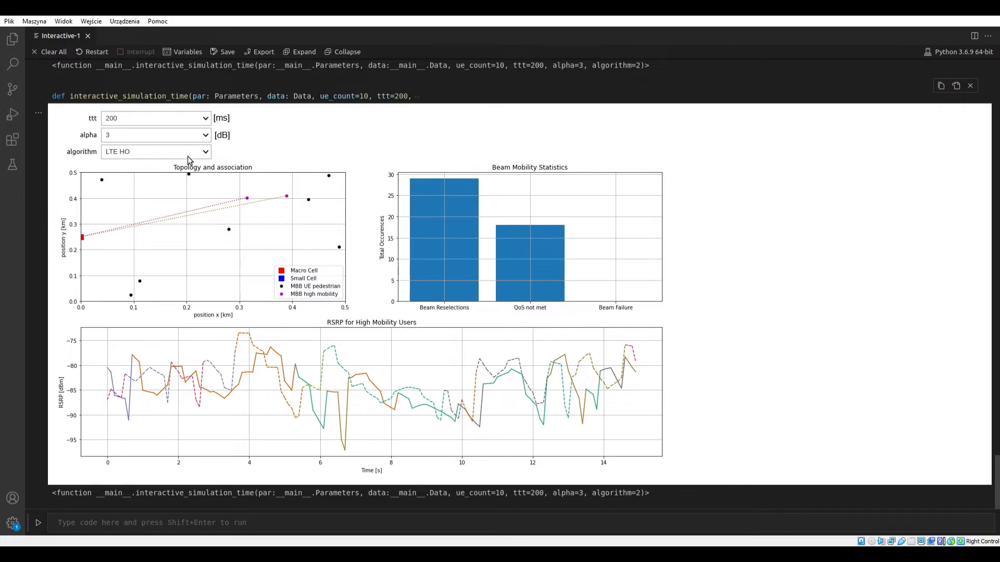
mouse_move(139, 166)
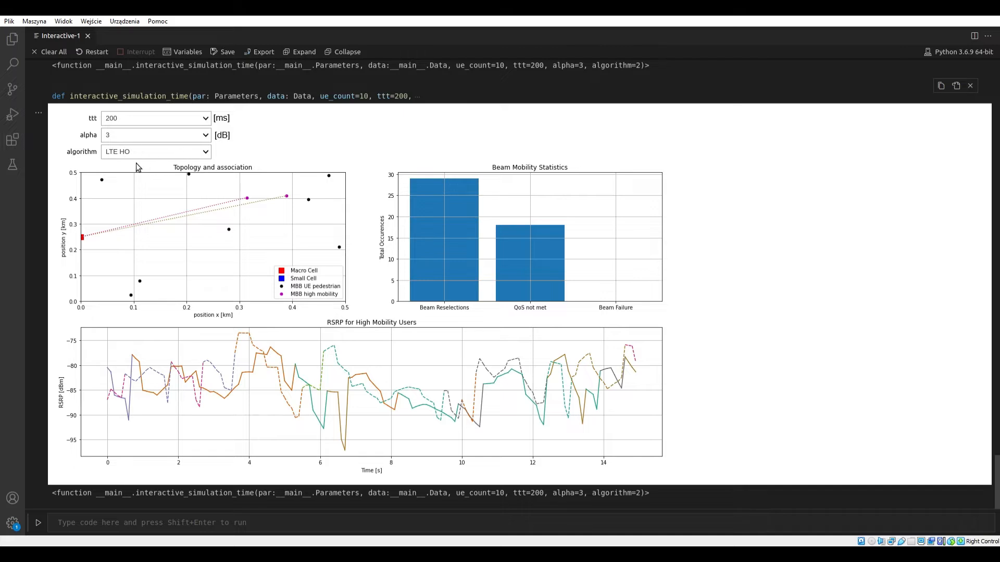
- Review the alpha and algorithm dropdowns, keeping alpha at 3 and LTE HO selected
click(155, 134)
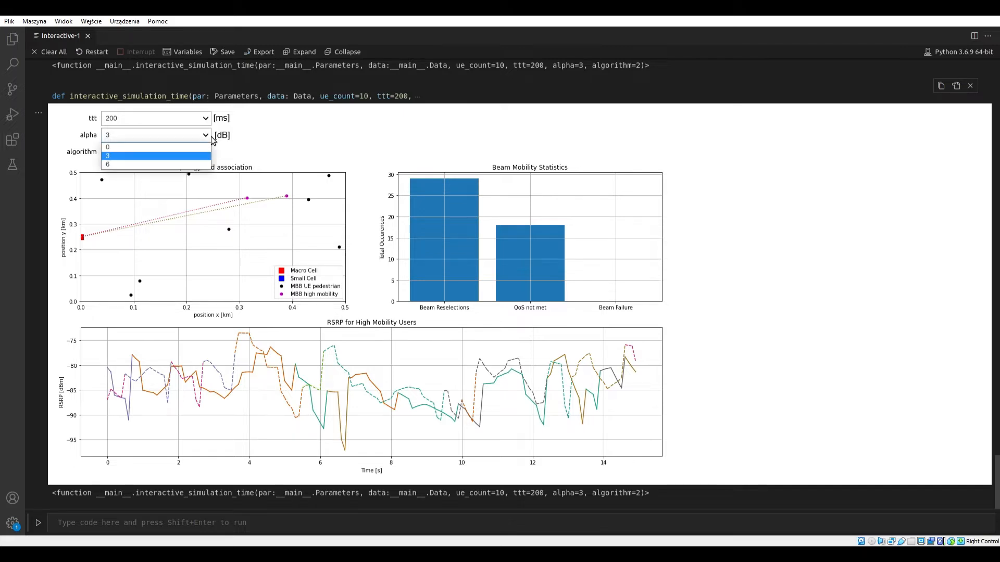
click(146, 155)
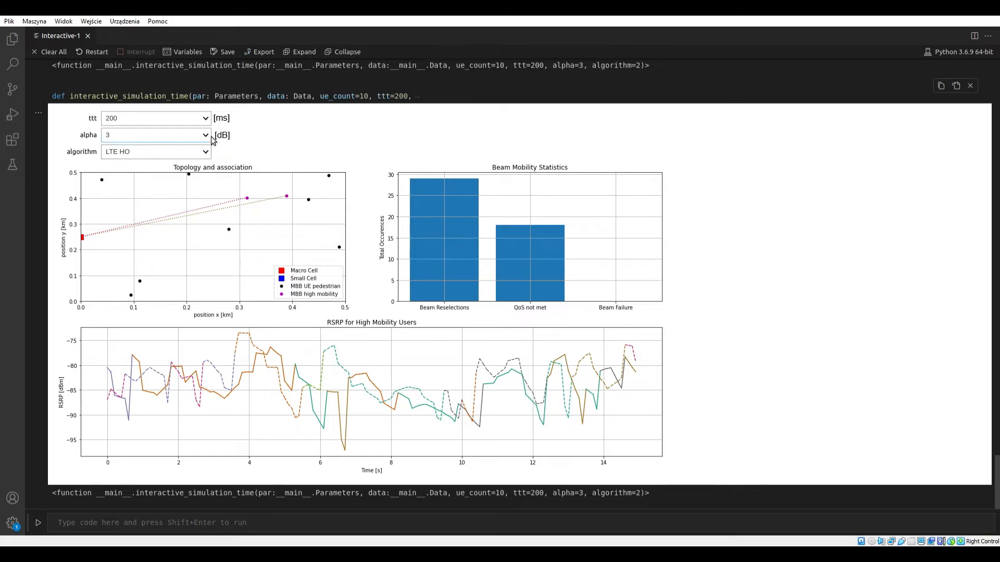
mouse_move(208, 120)
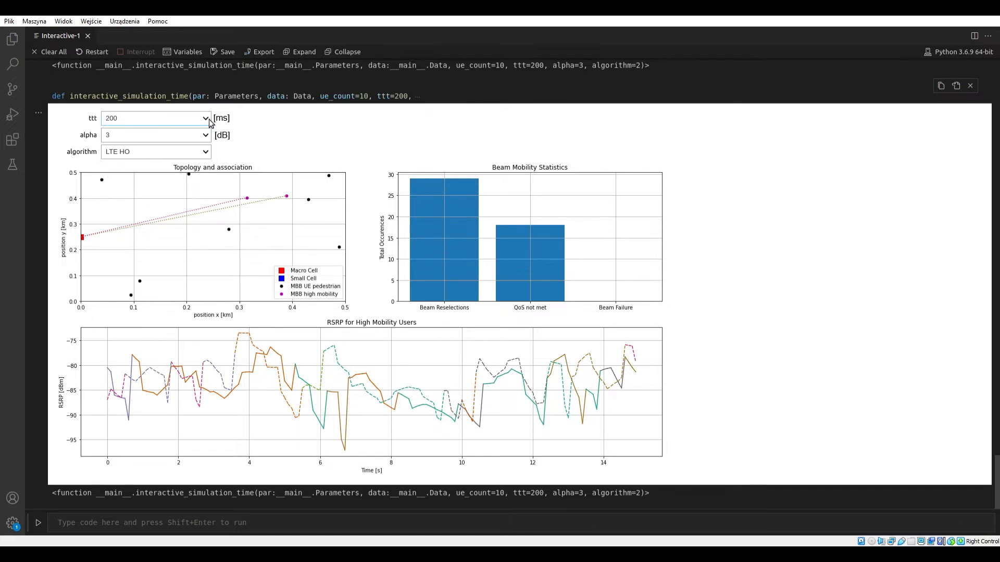
click(154, 152)
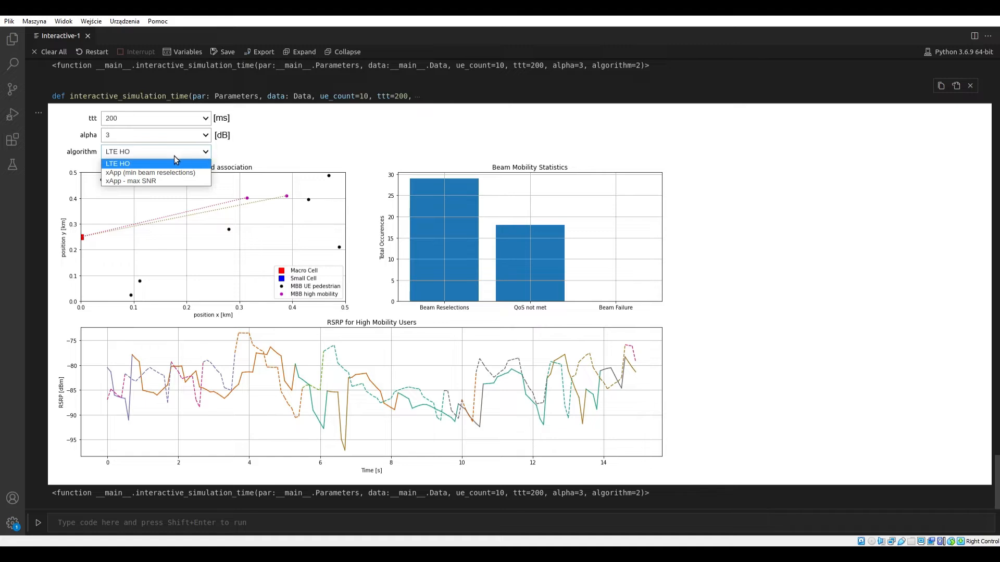
mouse_move(144, 166)
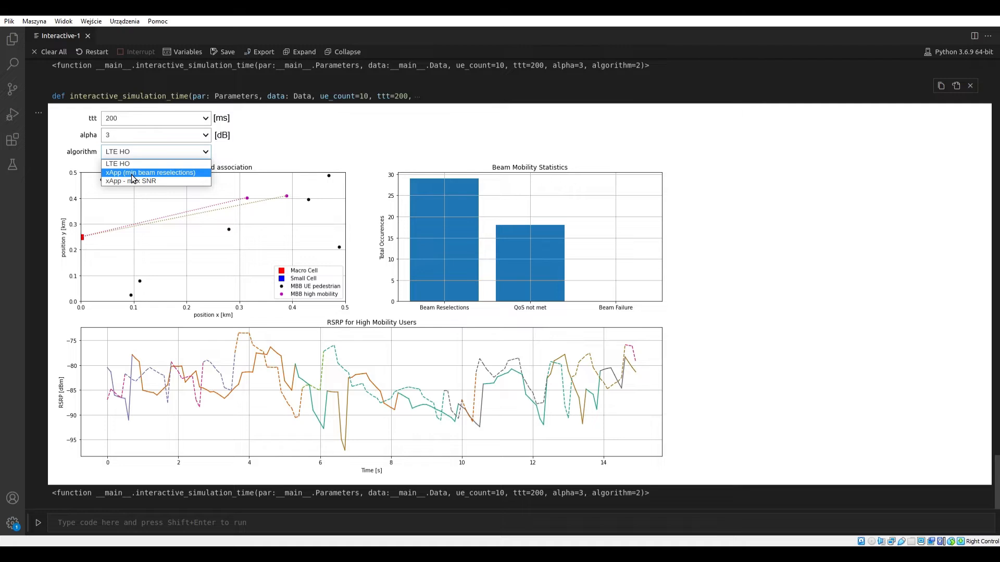
mouse_move(133, 183)
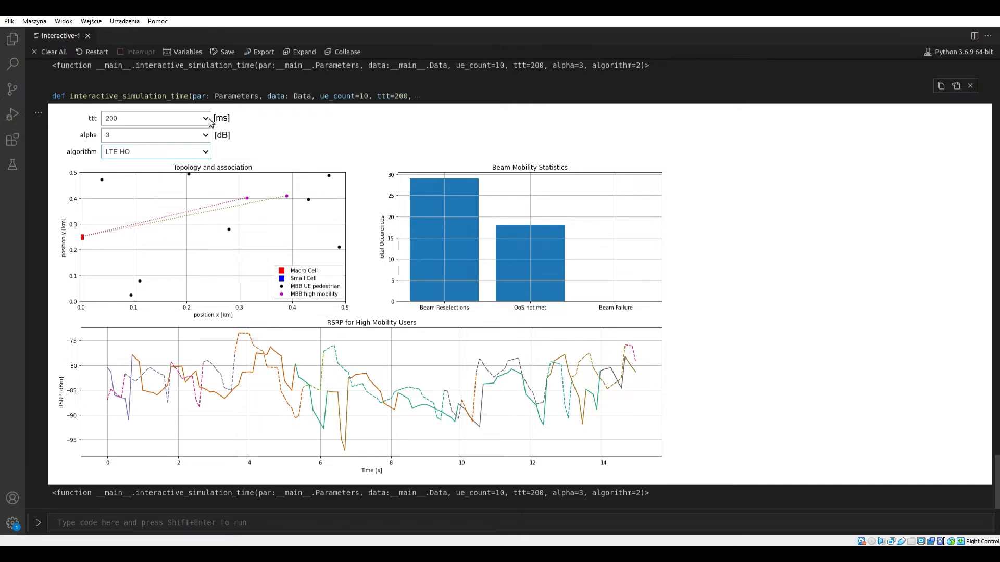
click(155, 152)
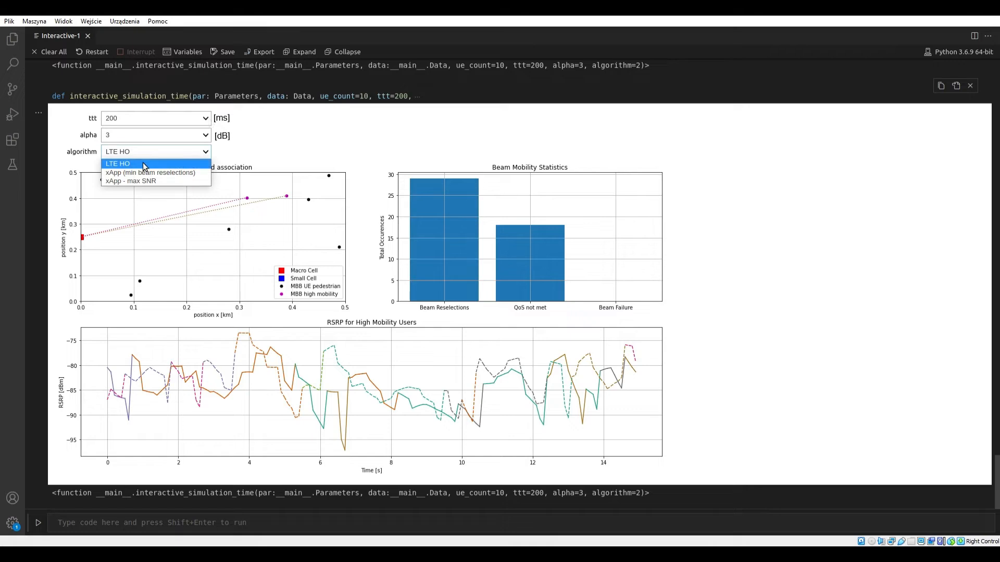
click(119, 163)
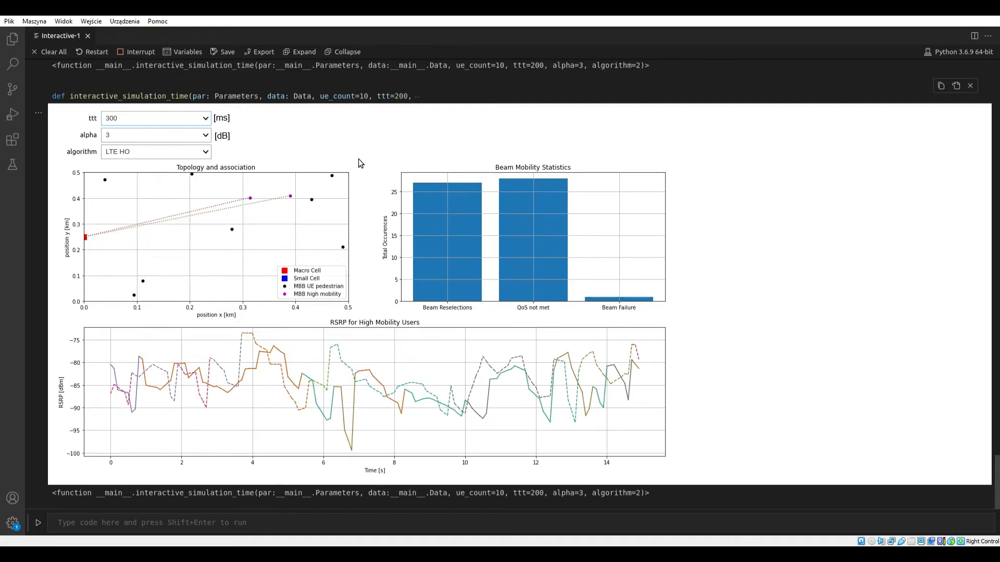
- Switch the algorithm dropdown to xApp (min beam reselections)
click(156, 152)
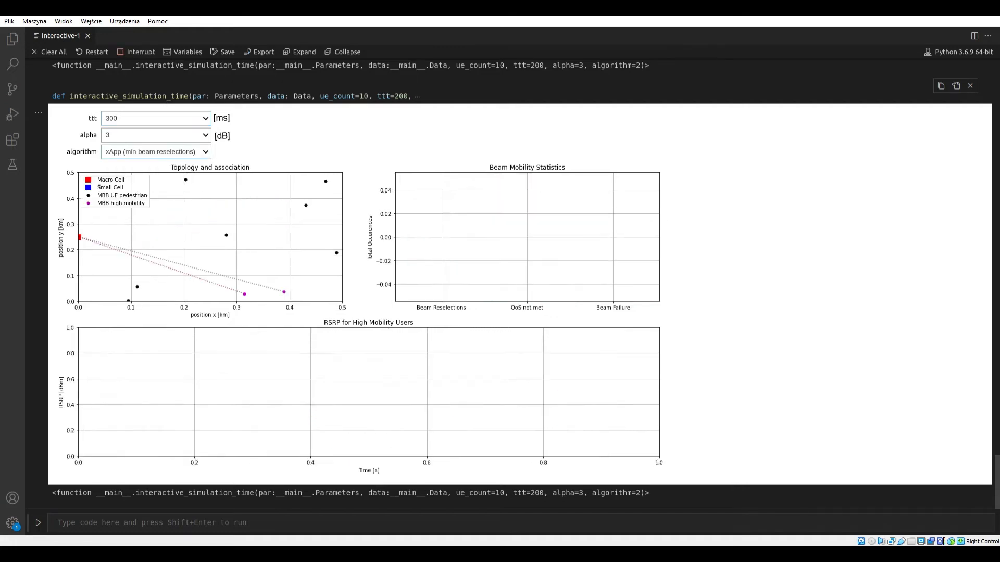